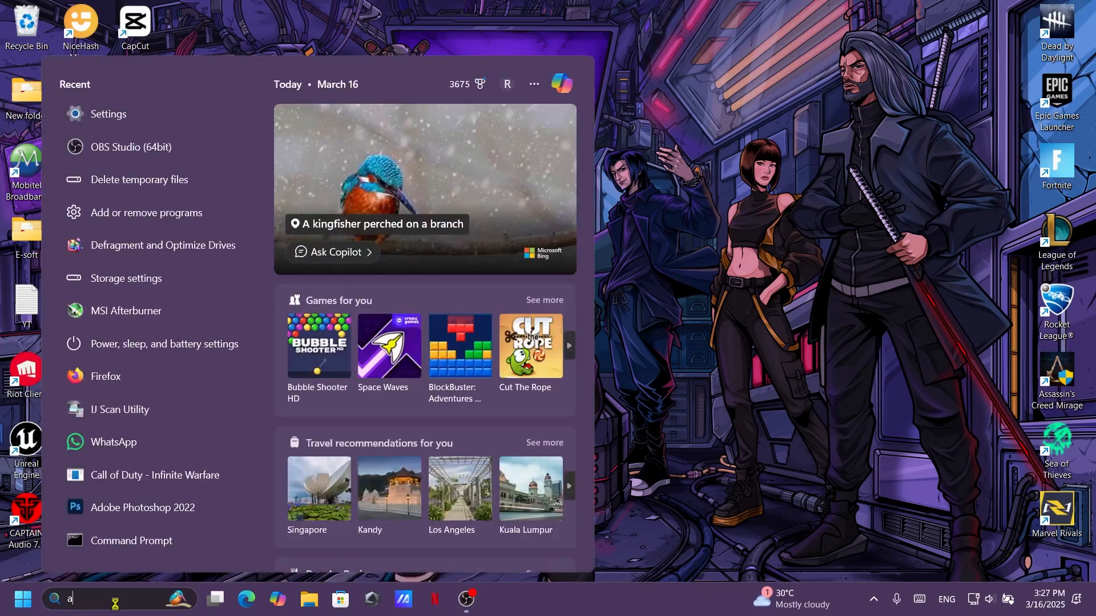
Show Installed apps filtered to OS (C:) by size, with WhatsApp at 35.2 GB.
type("pps")
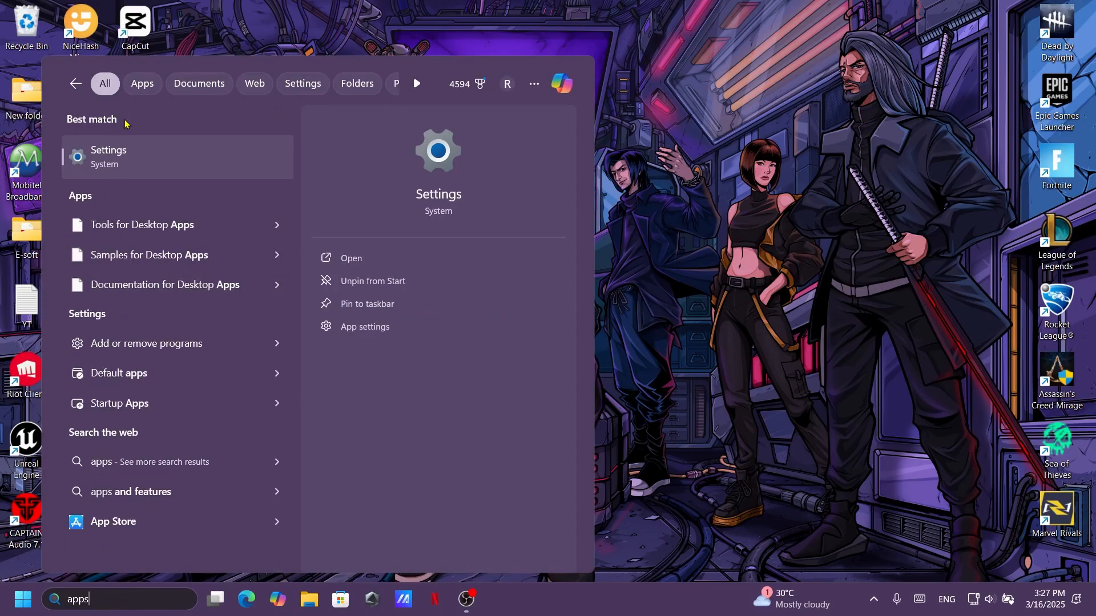
left_click(351, 258)
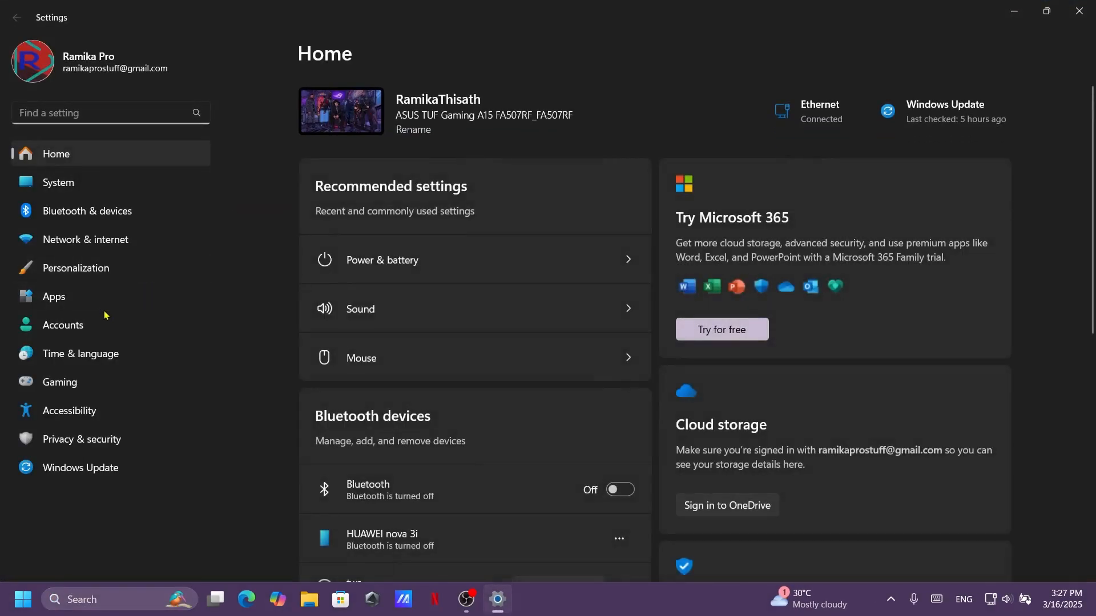
left_click(54, 296)
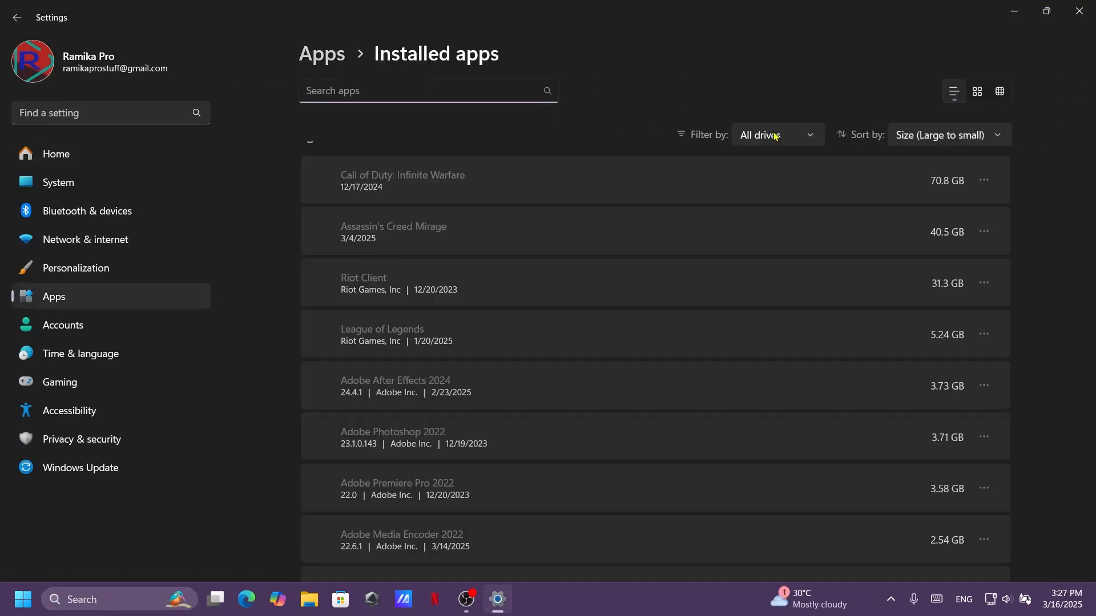
left_click(777, 135)
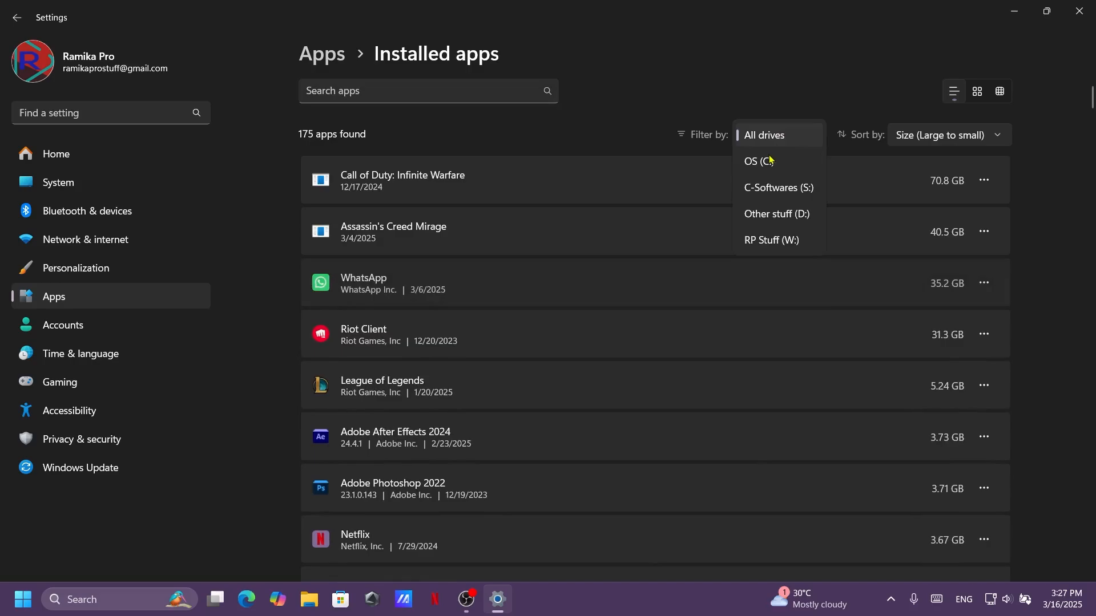
left_click(758, 162)
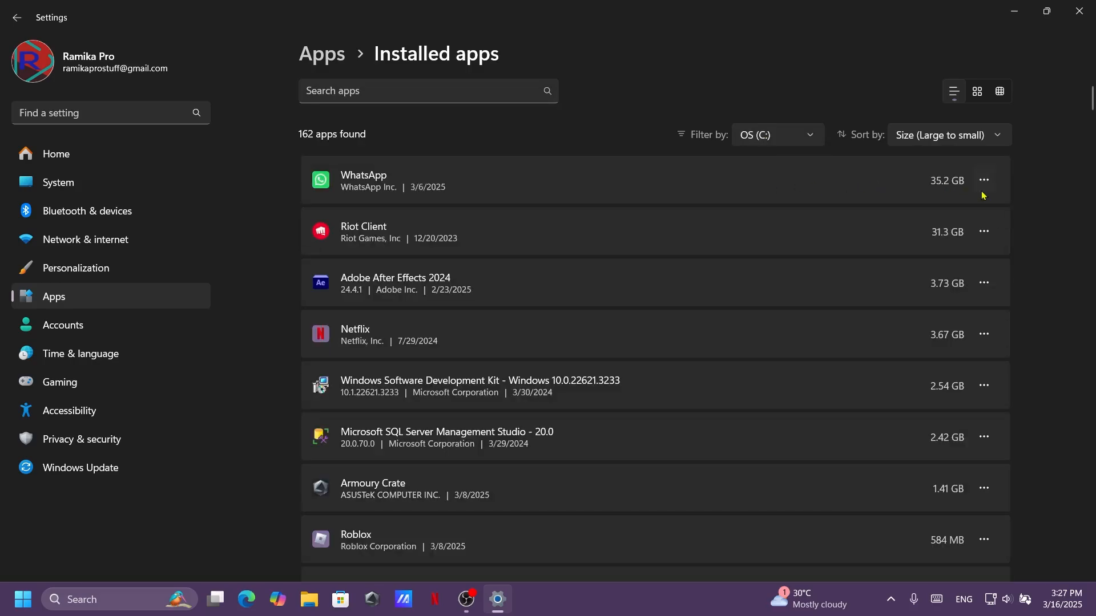
mouse_move(934, 166)
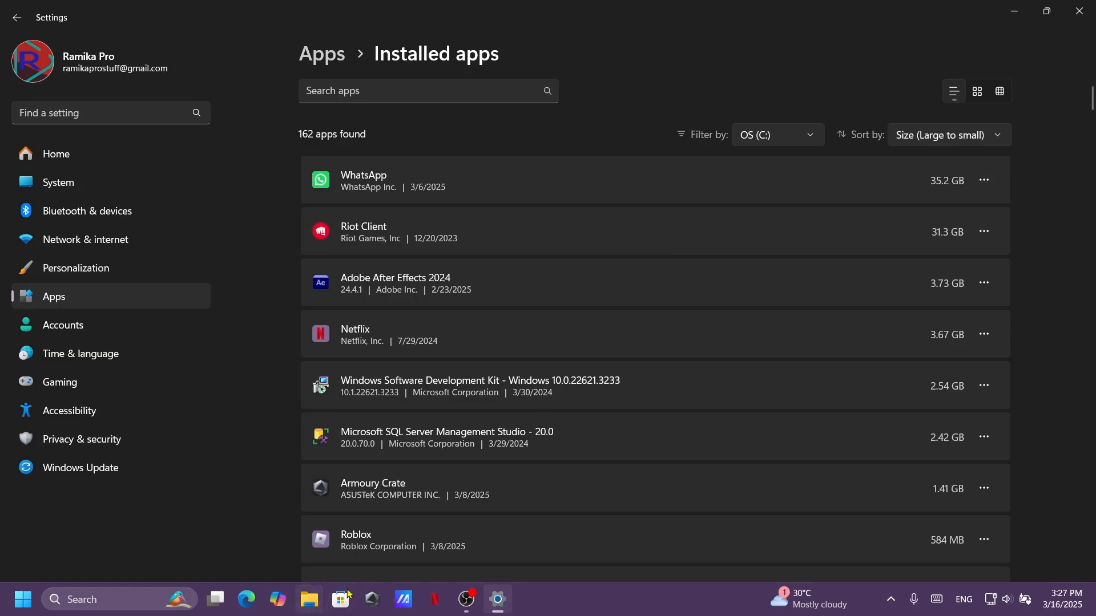
In AppData\Local\Packages on C:, search 'whats' to find the WhatsAppDesktop folder.
left_click(309, 598)
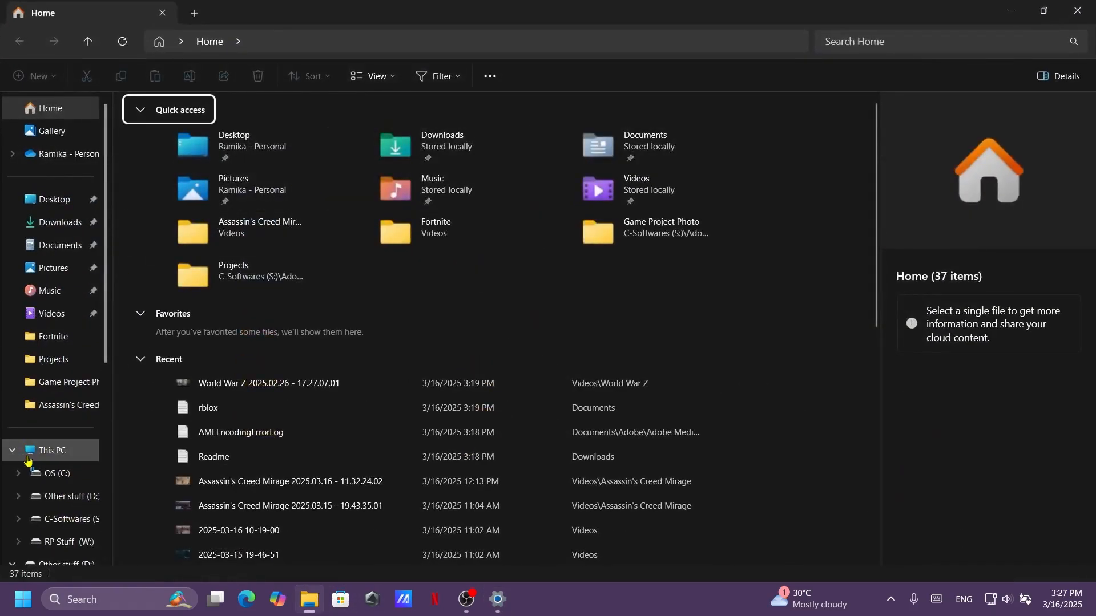
left_click(50, 473)
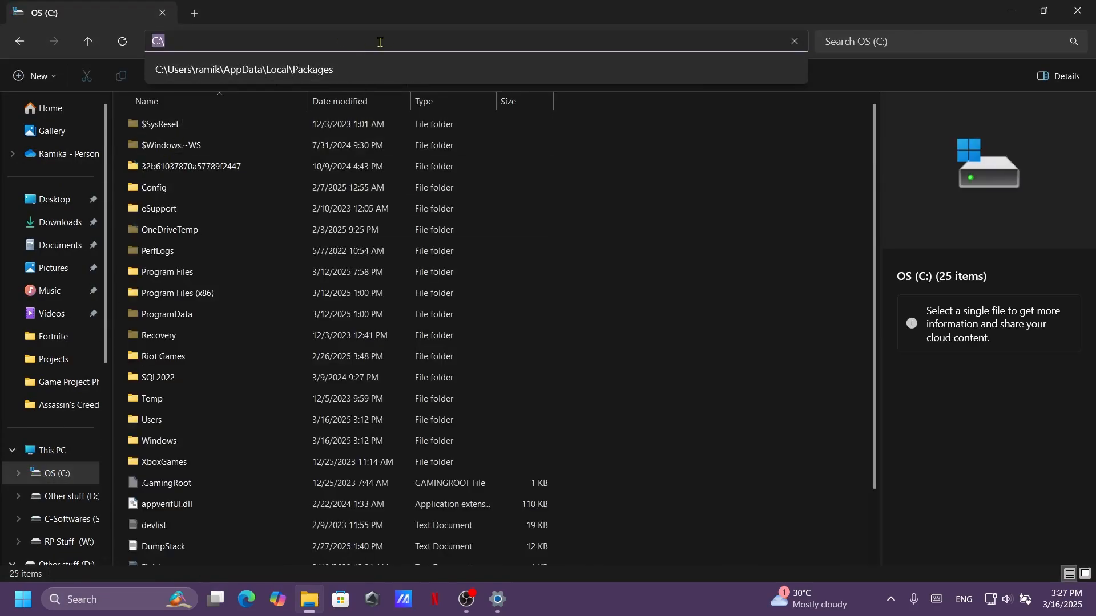
key("Enter")
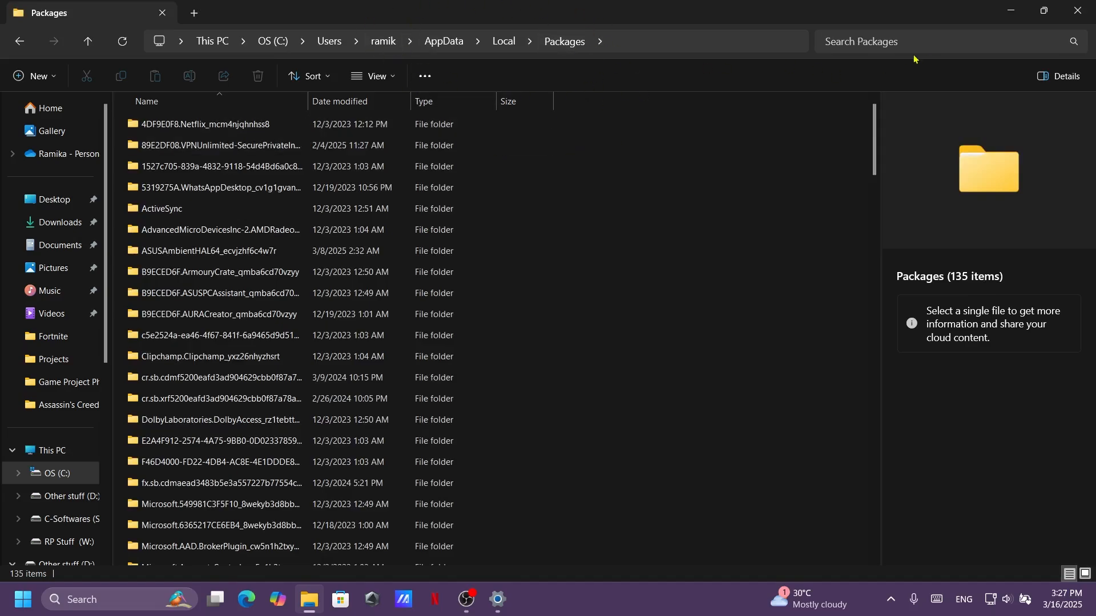
left_click(932, 42)
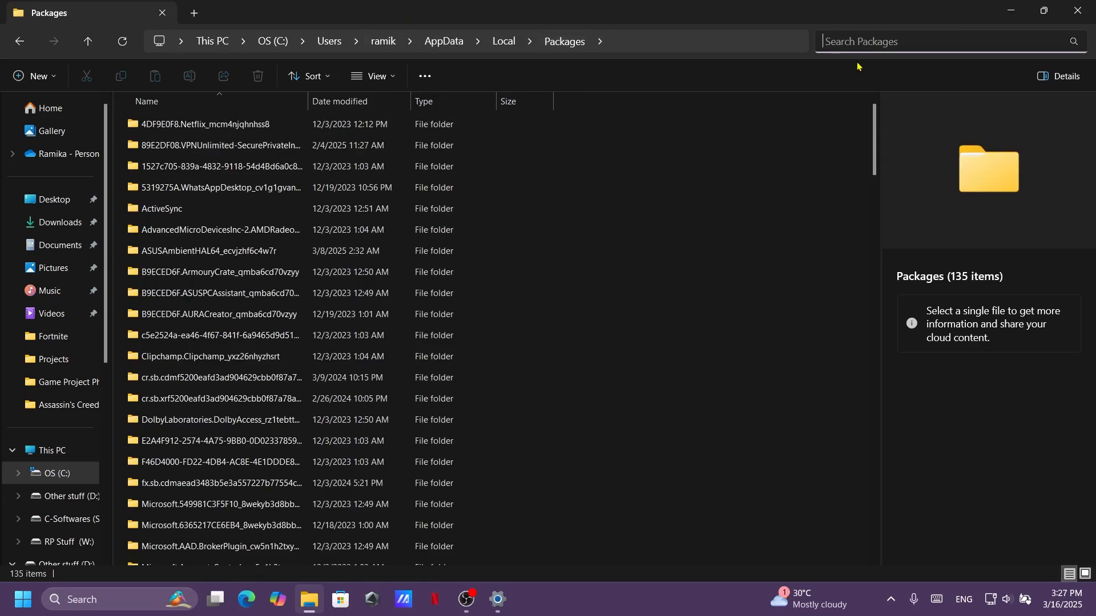
type("whats")
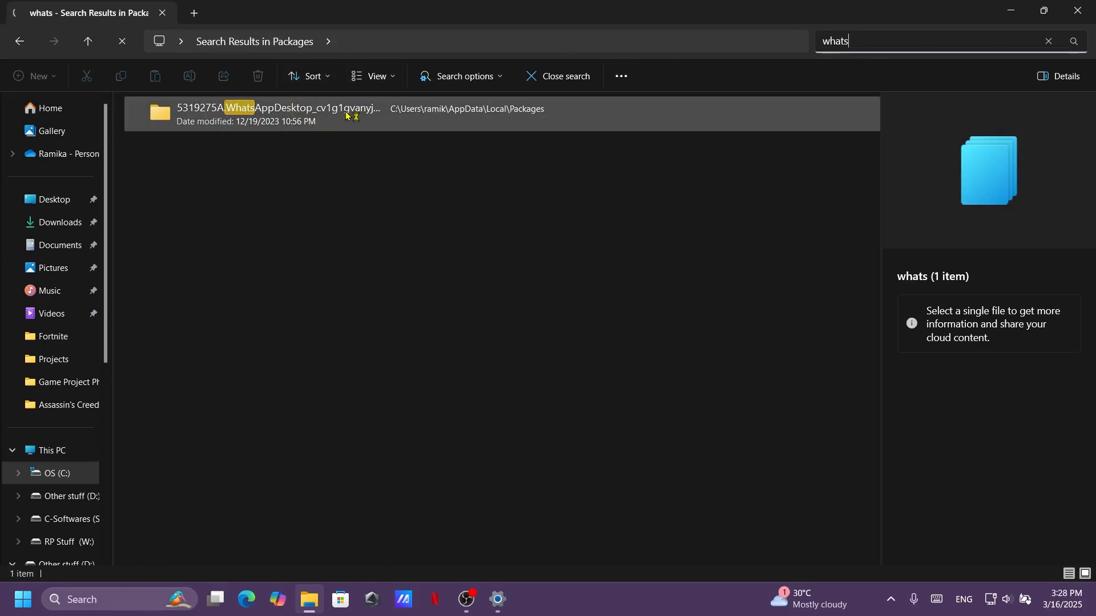
Permanently delete all WhatsApp package folders, skipping the file still in use.
double_click(277, 108)
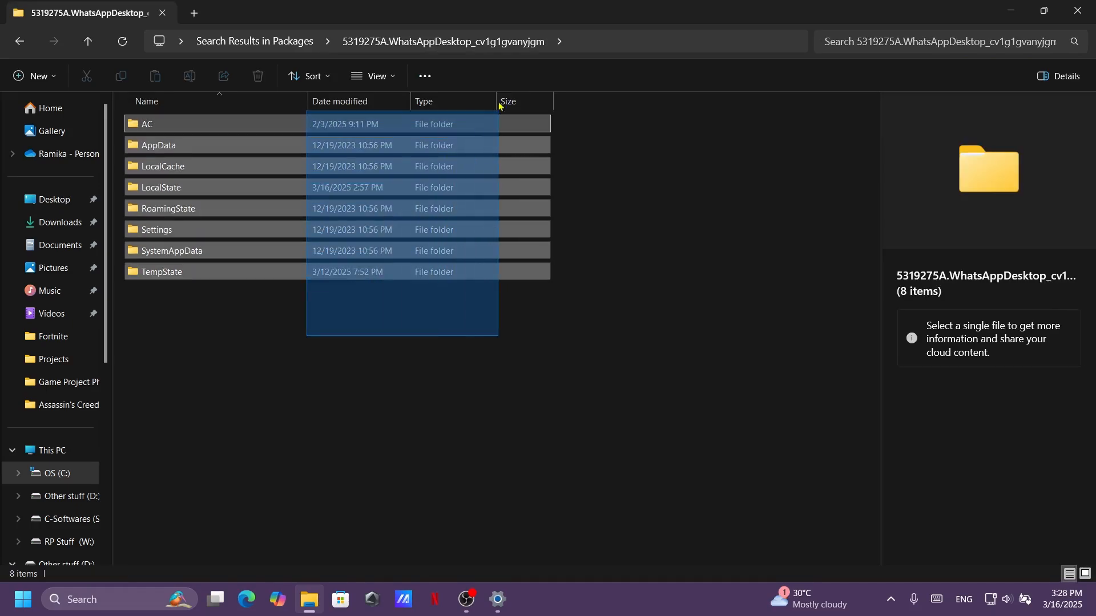
left_click(258, 75)
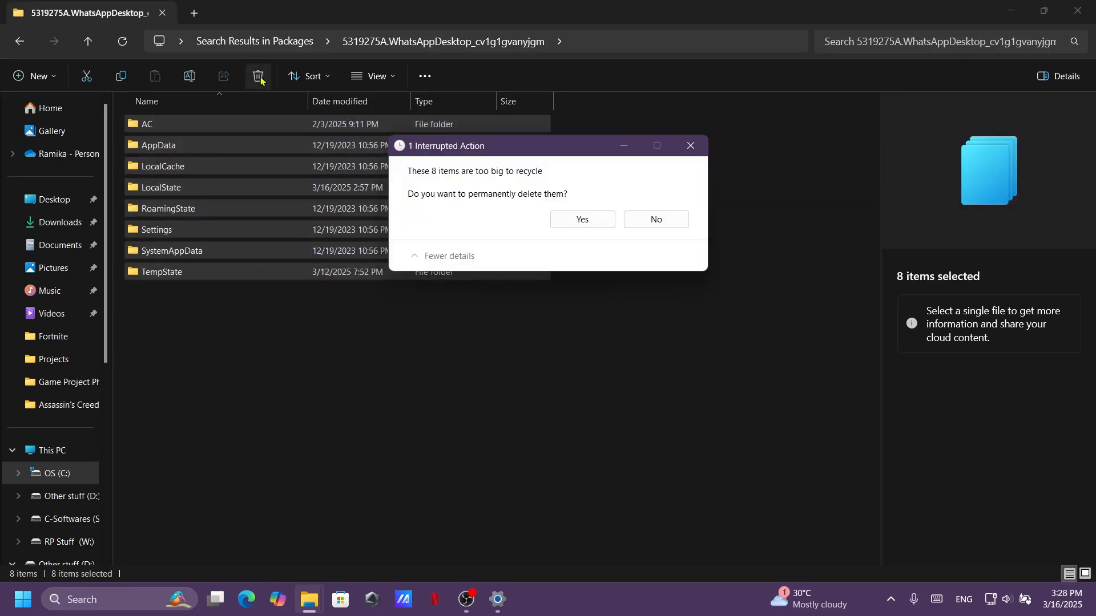
left_click(582, 219)
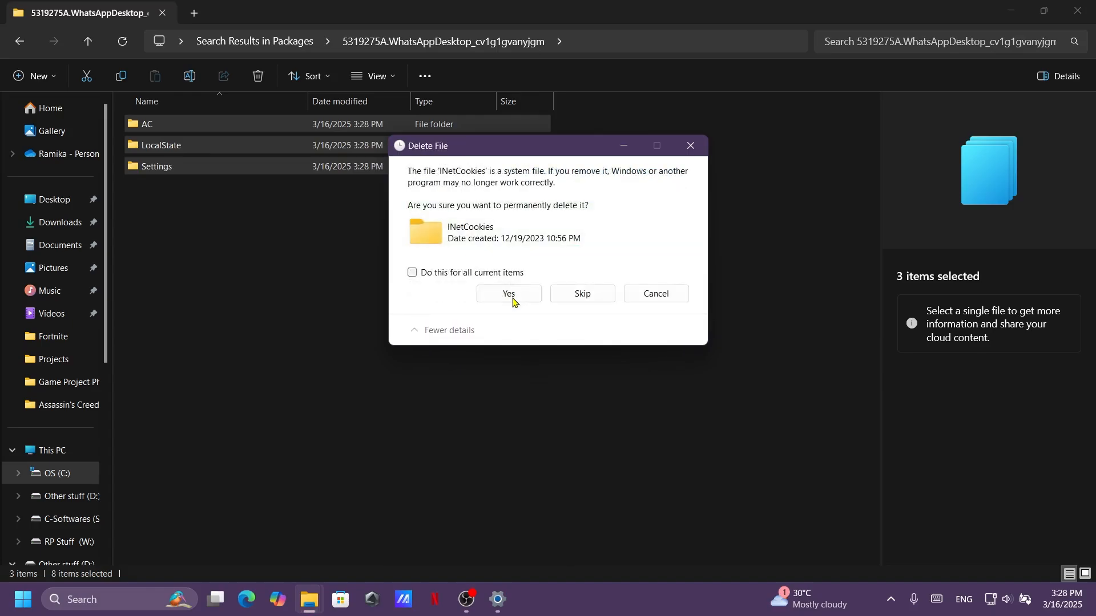
left_click(412, 271)
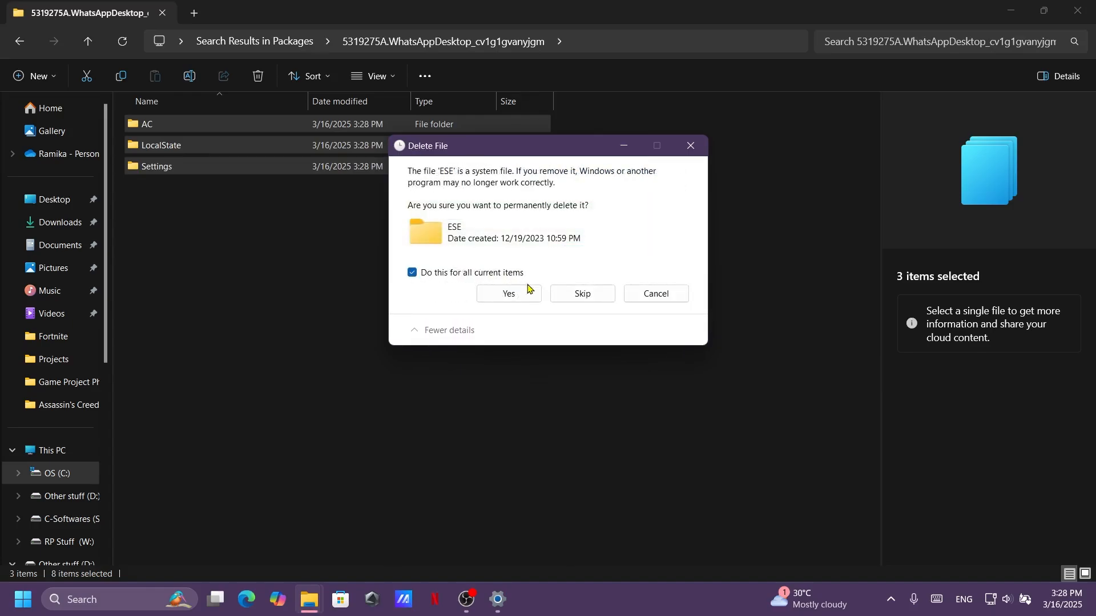
left_click(509, 294)
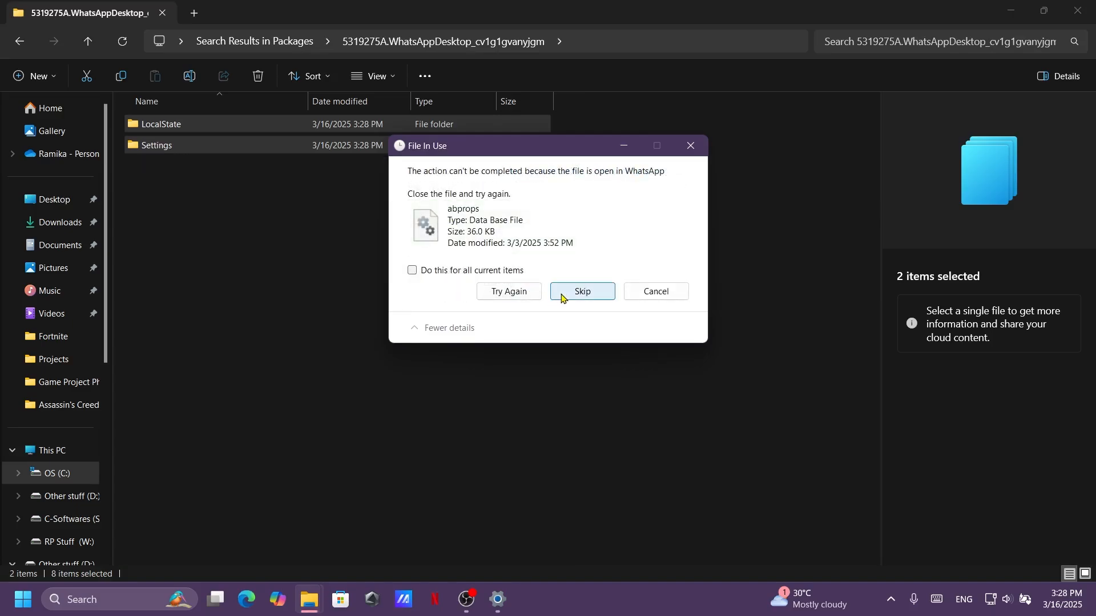
left_click(582, 291)
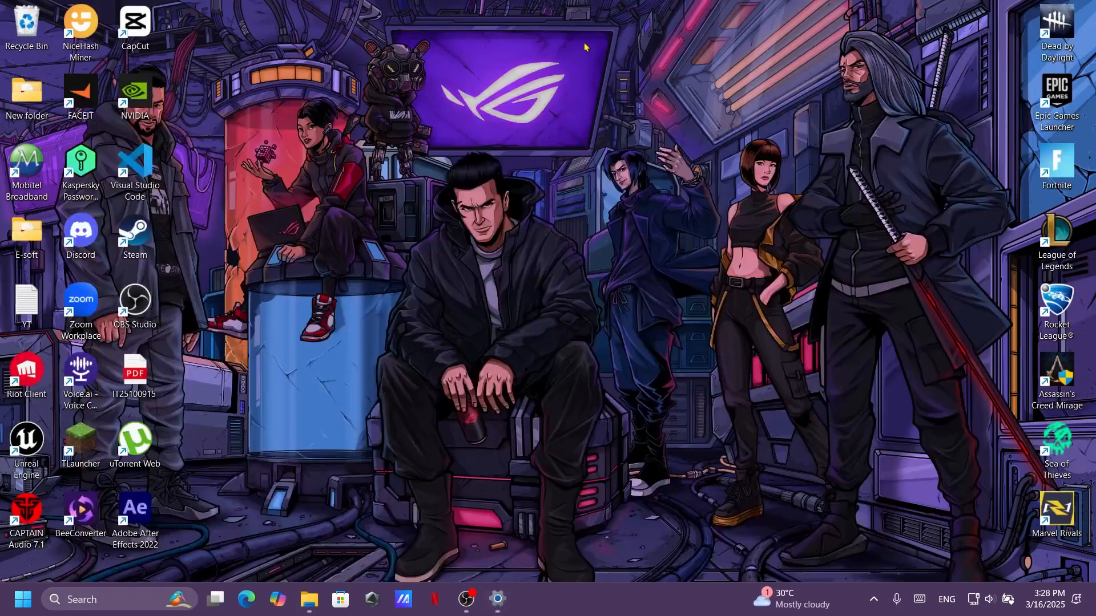
Empty the Recycle Bin, permanently deleting its 49 items.
double_click(27, 24)
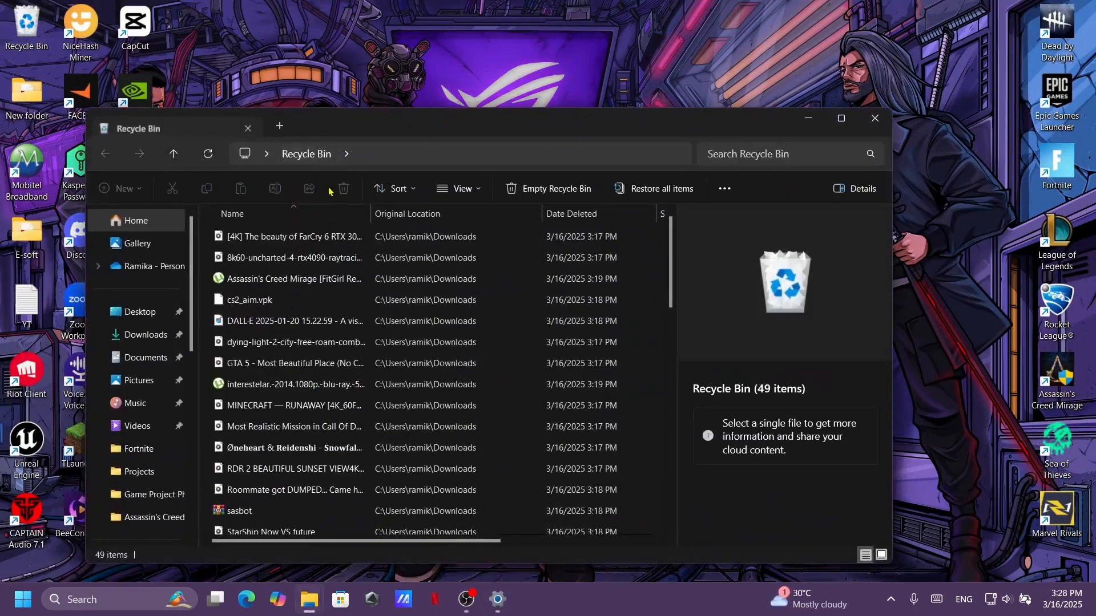
left_click(874, 117)
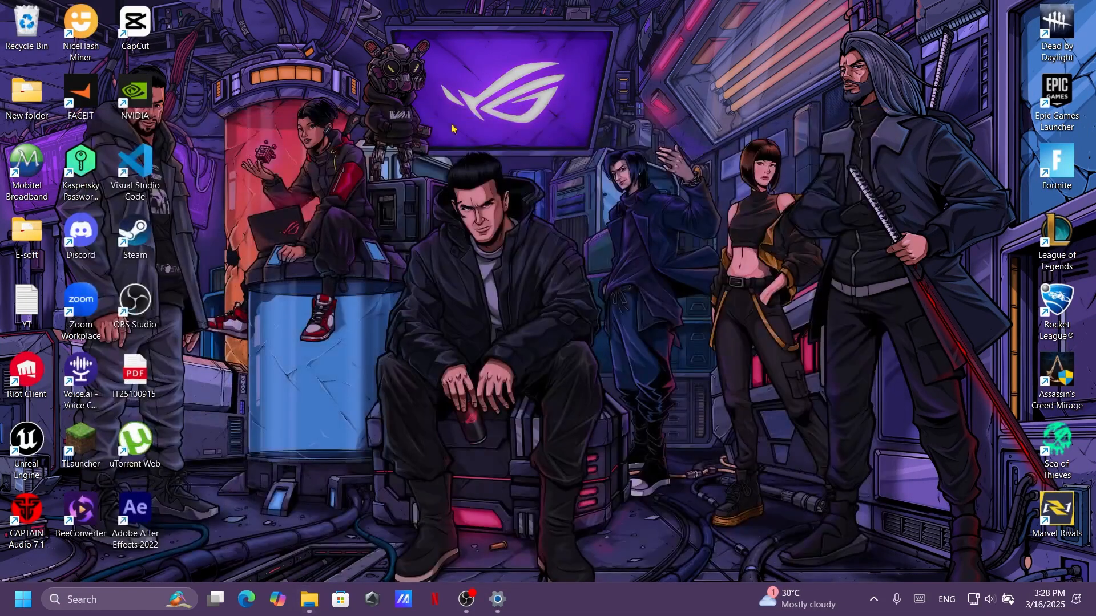
key("Delete")
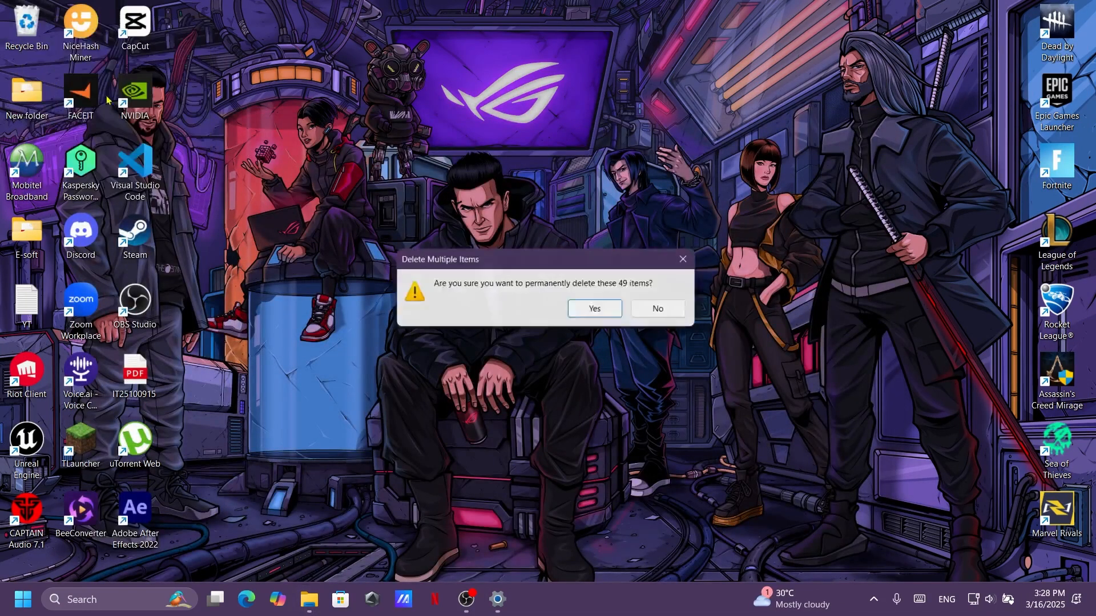
left_click(593, 309)
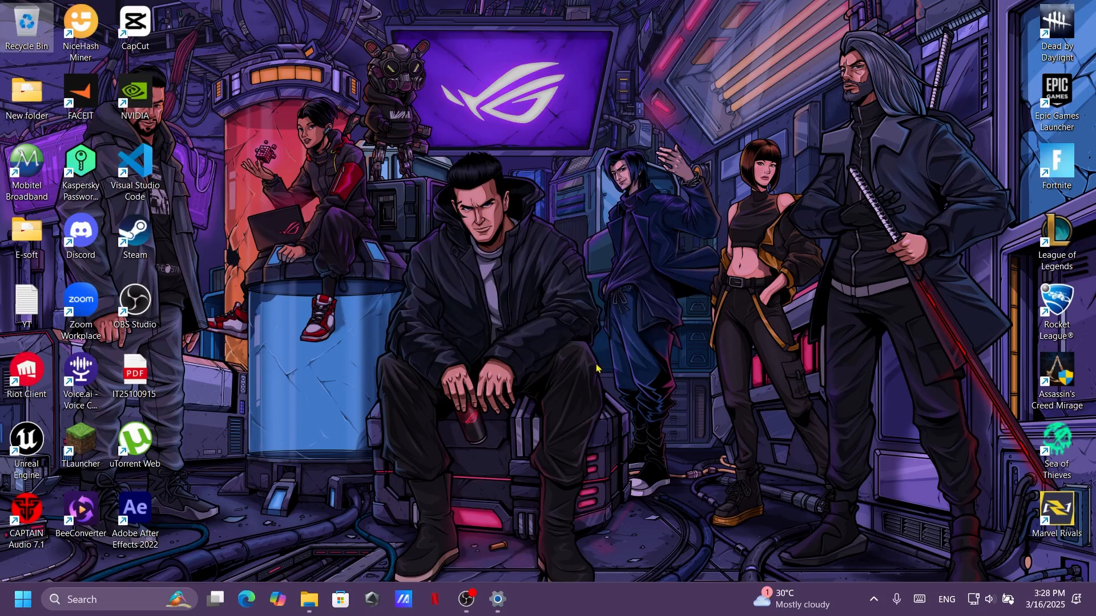
Check This PC showing OS (C:) with 94.9 GB free.
left_click(310, 599)
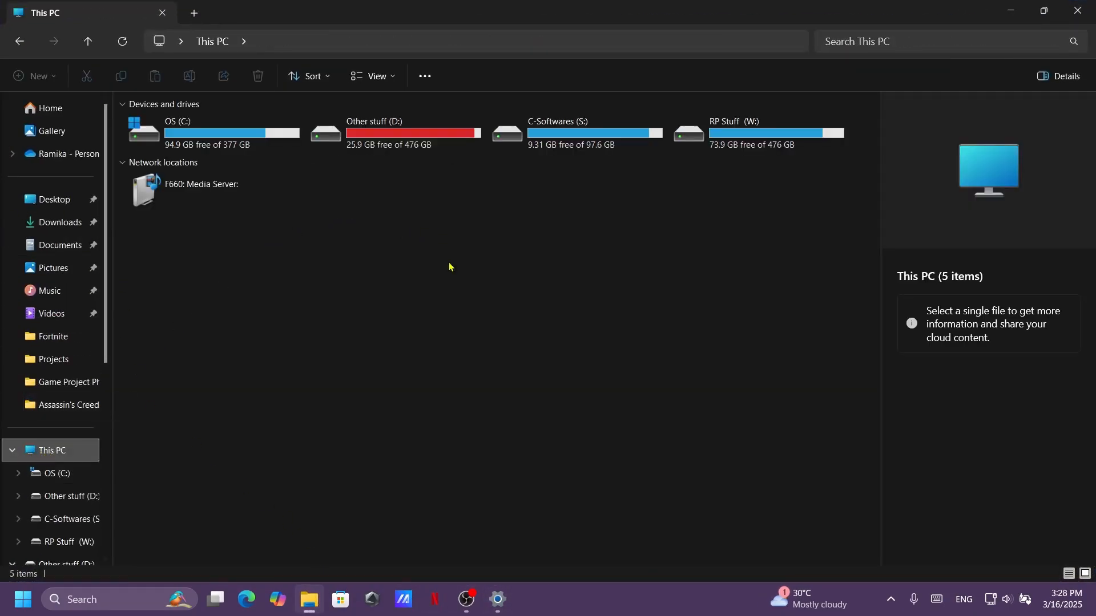
left_click(200, 190)
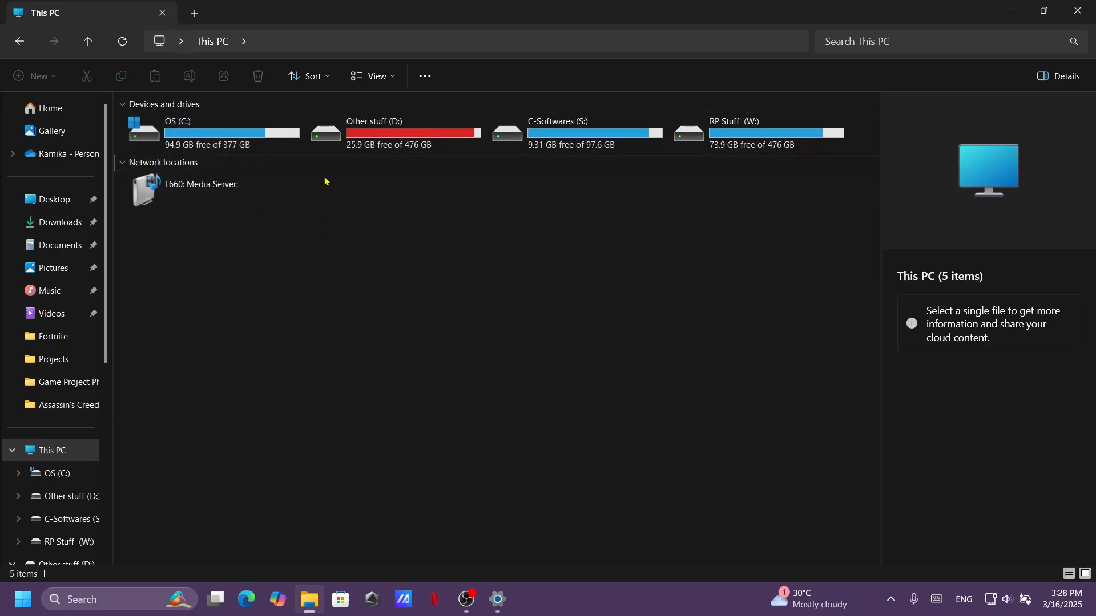
left_click(201, 184)
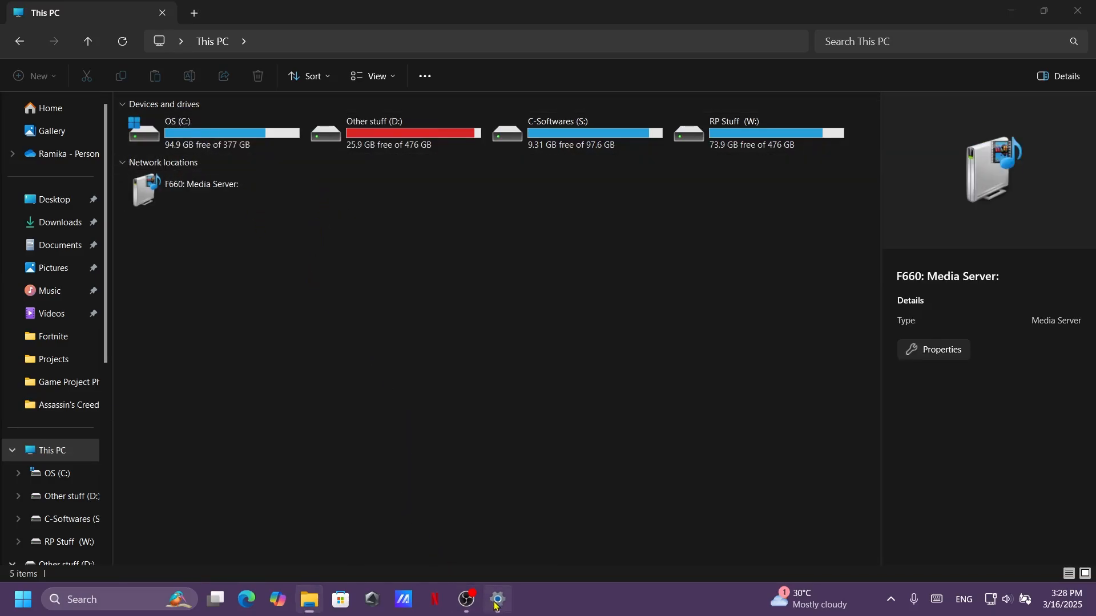
Refresh the OS (C:) apps list to show WhatsApp now at 230 MB.
left_click(498, 598)
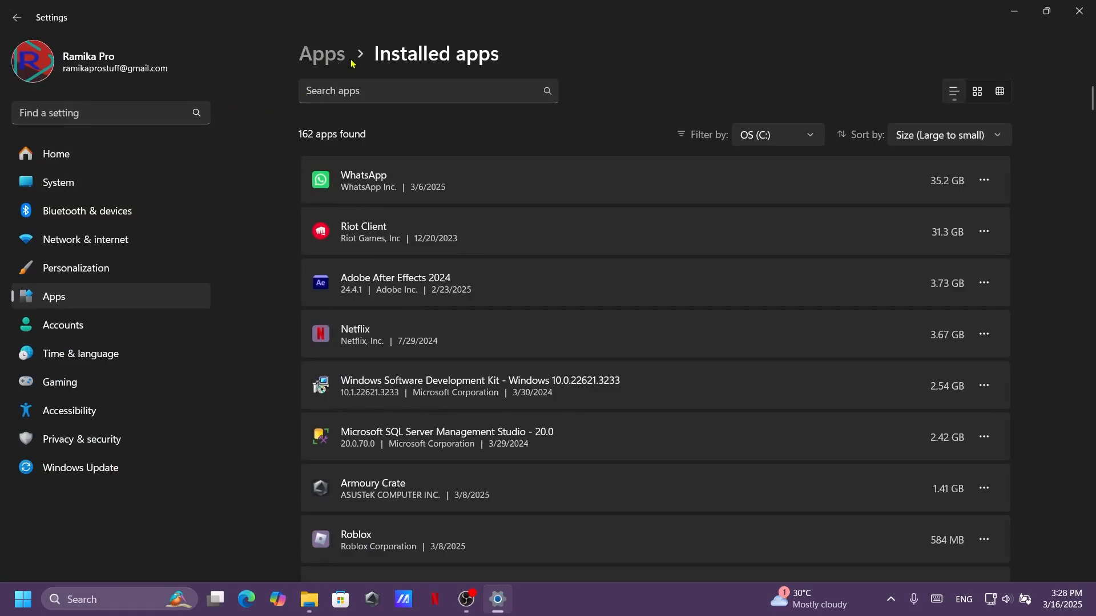
left_click(777, 134)
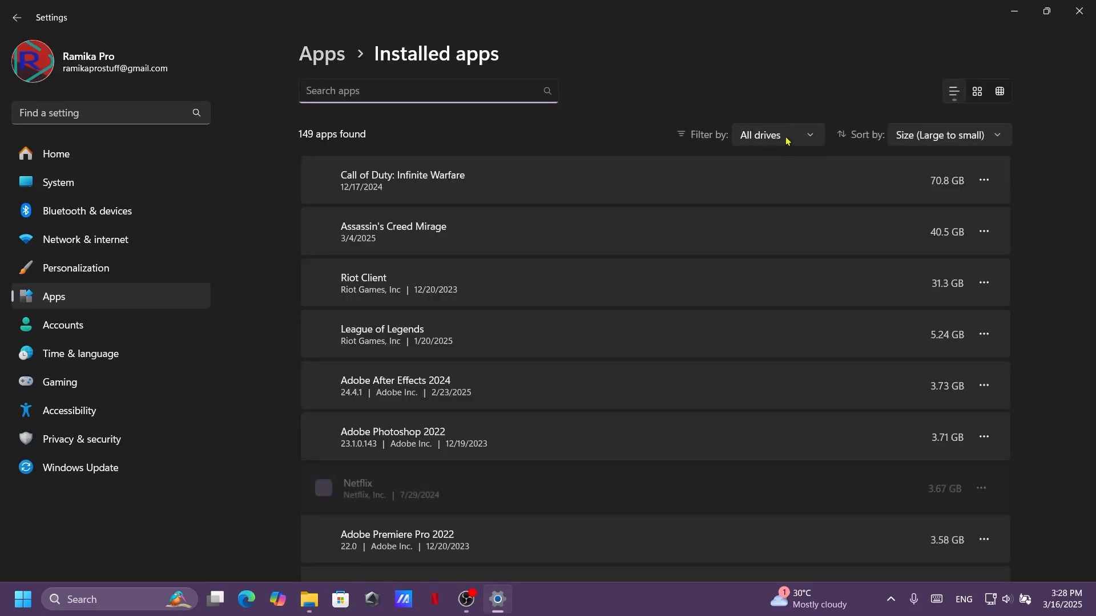
left_click(778, 134)
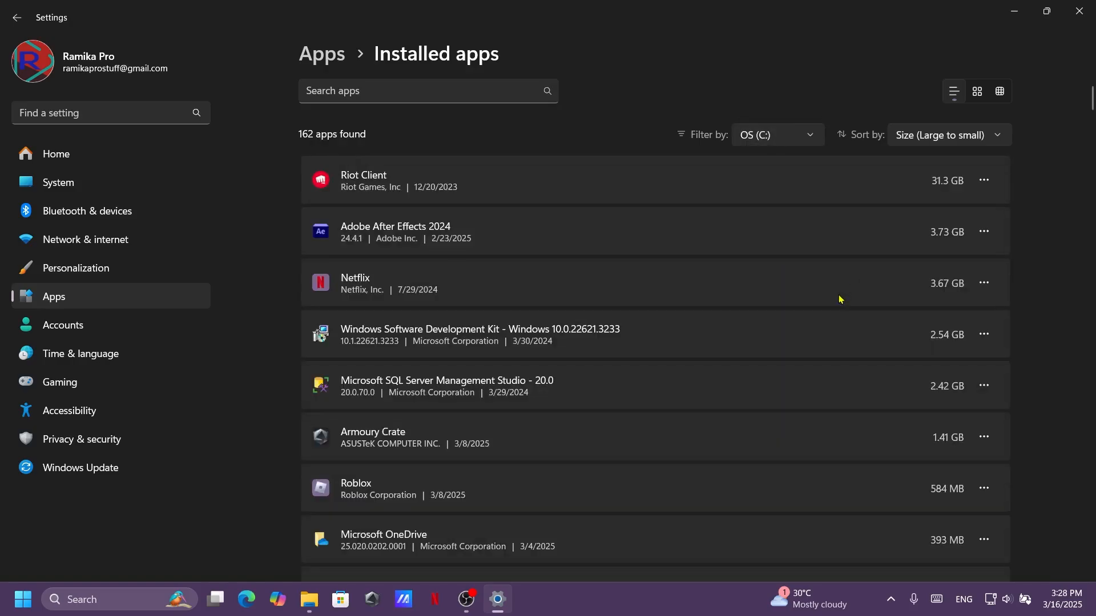
scroll("down", 3)
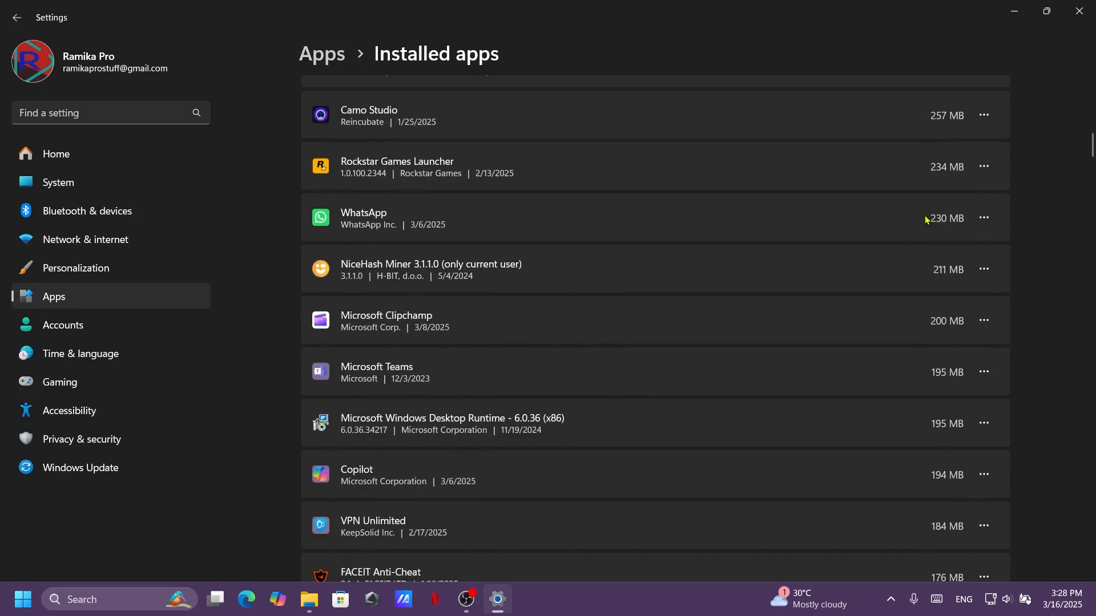
mouse_move(956, 159)
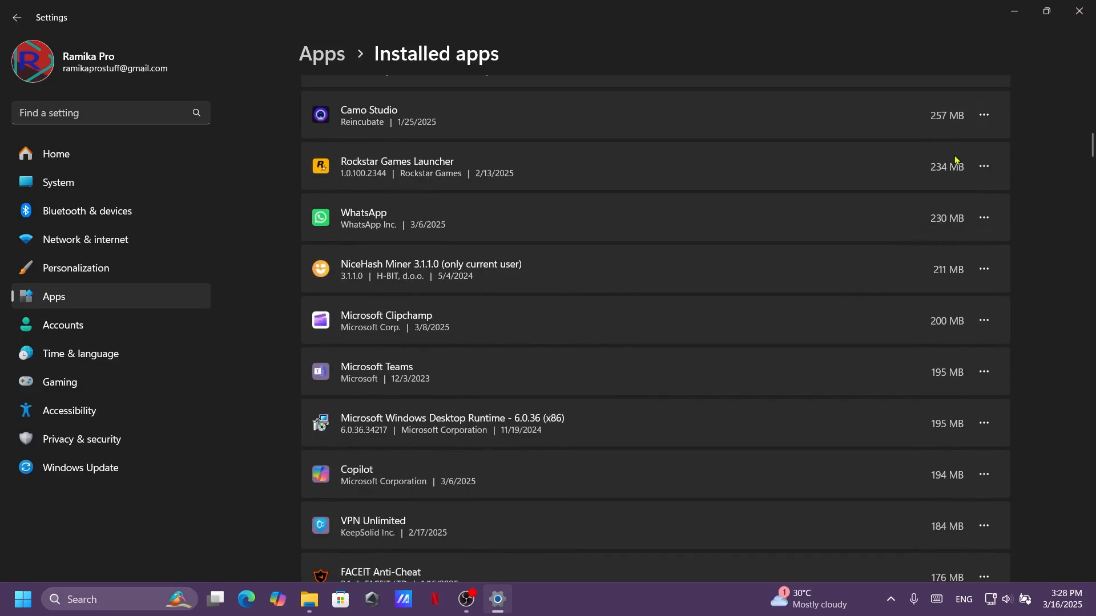